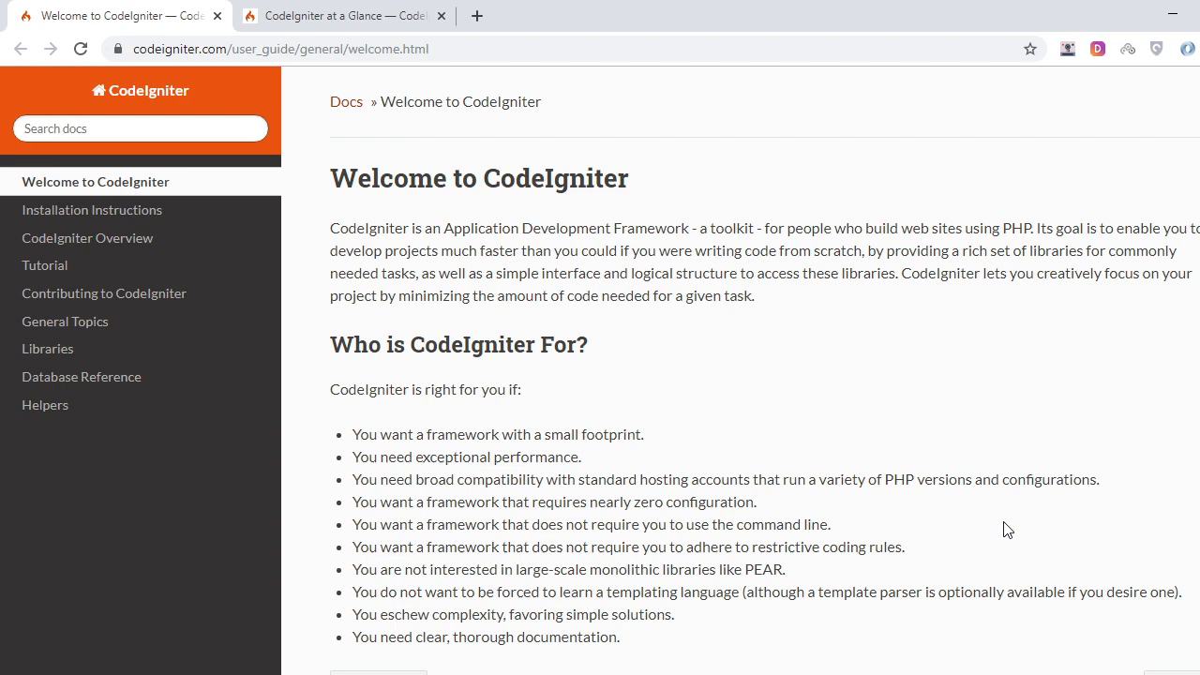
mouse_move(1044, 525)
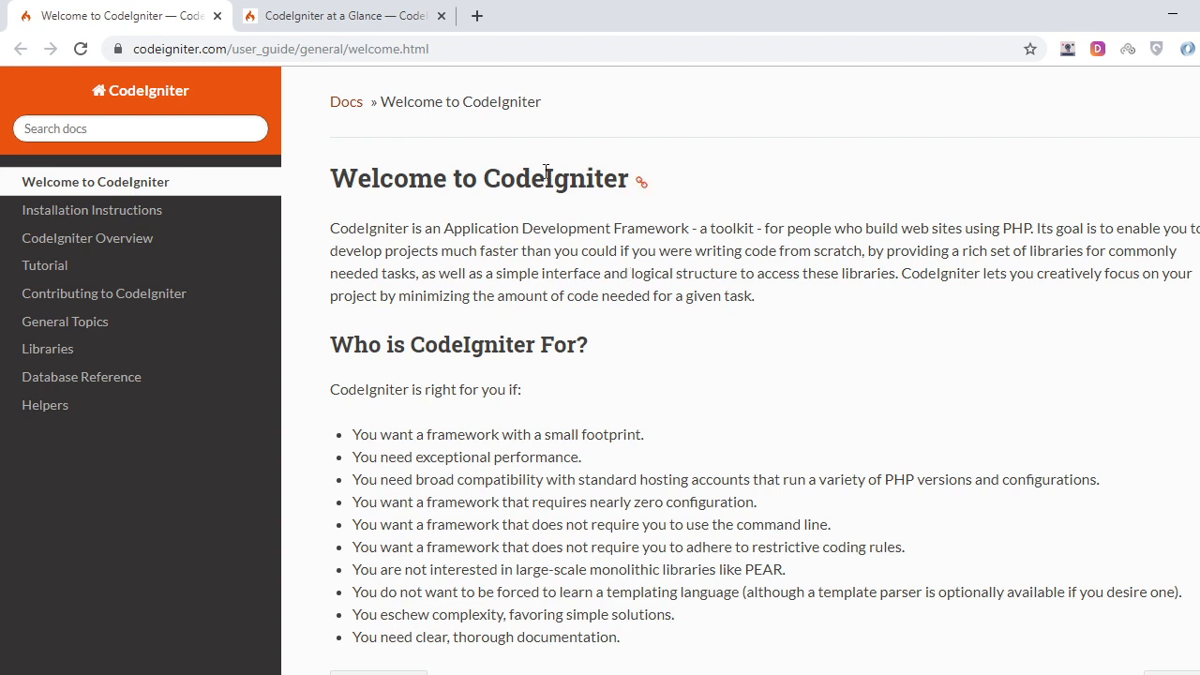
Switch to the browser tab showing the 'CodeIgniter at a Glance' page
click(342, 16)
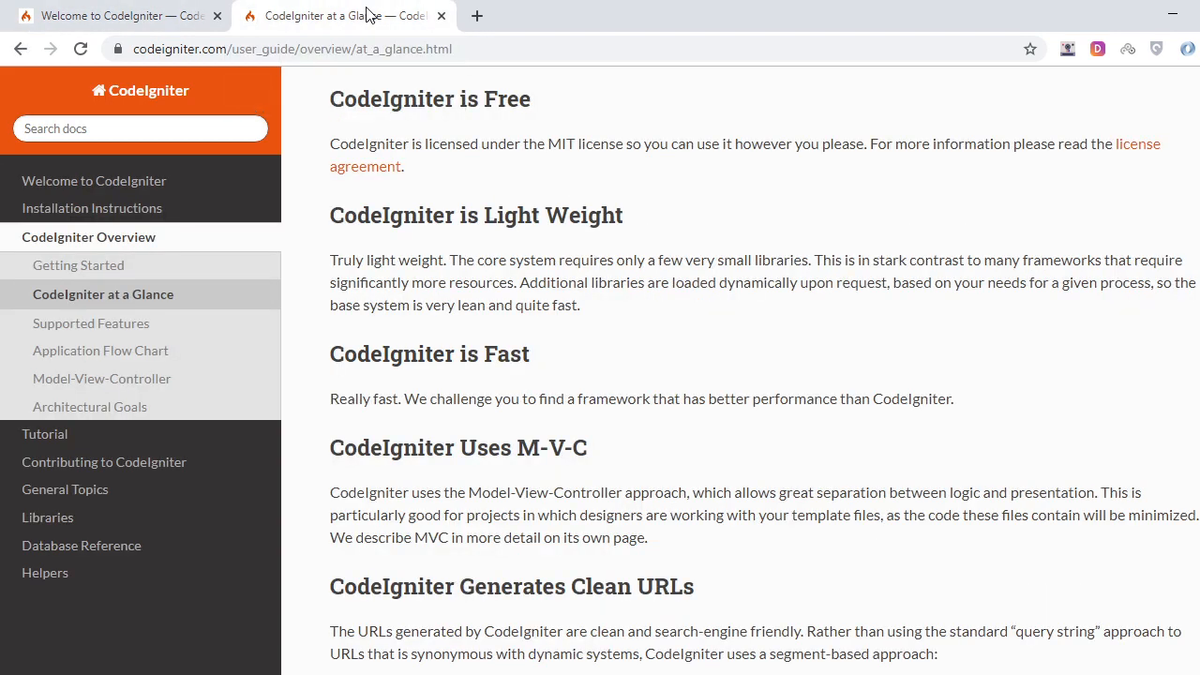